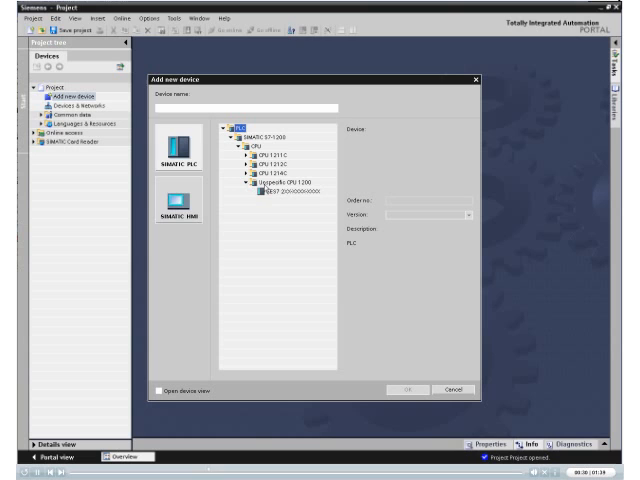
Step: Add an unspecified S7-1200 CPU and detect the 1214C with its two signal modules
click(290, 200)
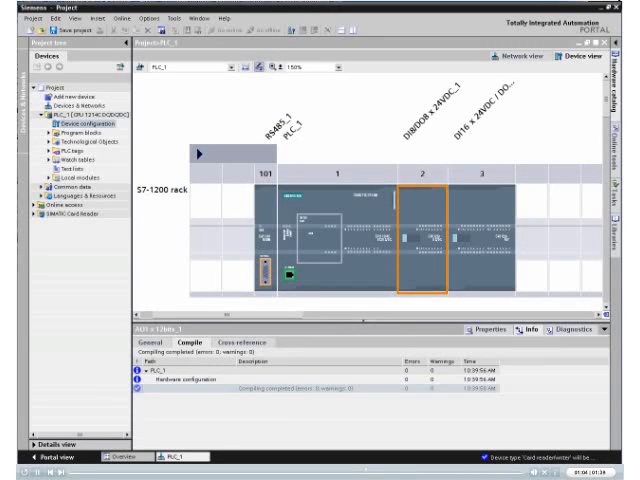
click(488, 230)
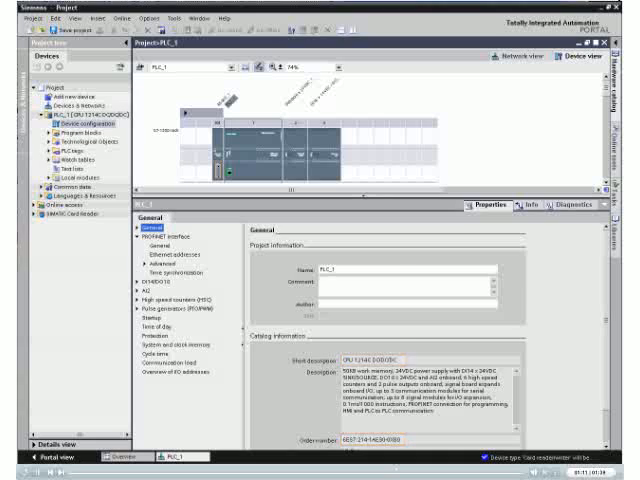
Step: Show the CPU's PROFINET Ethernet addresses with editable IP address and subnet mask
click(174, 236)
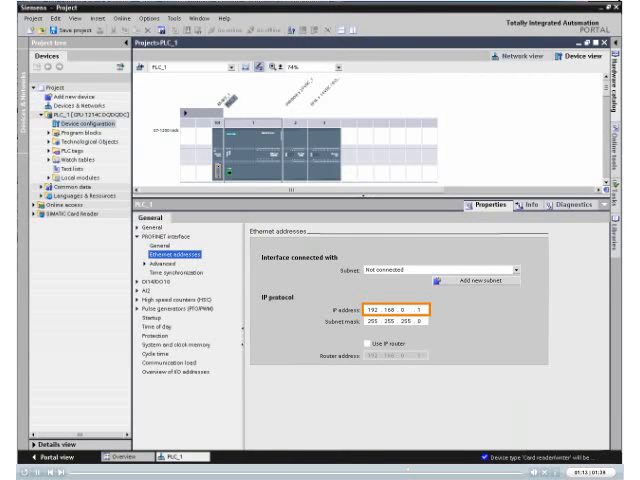